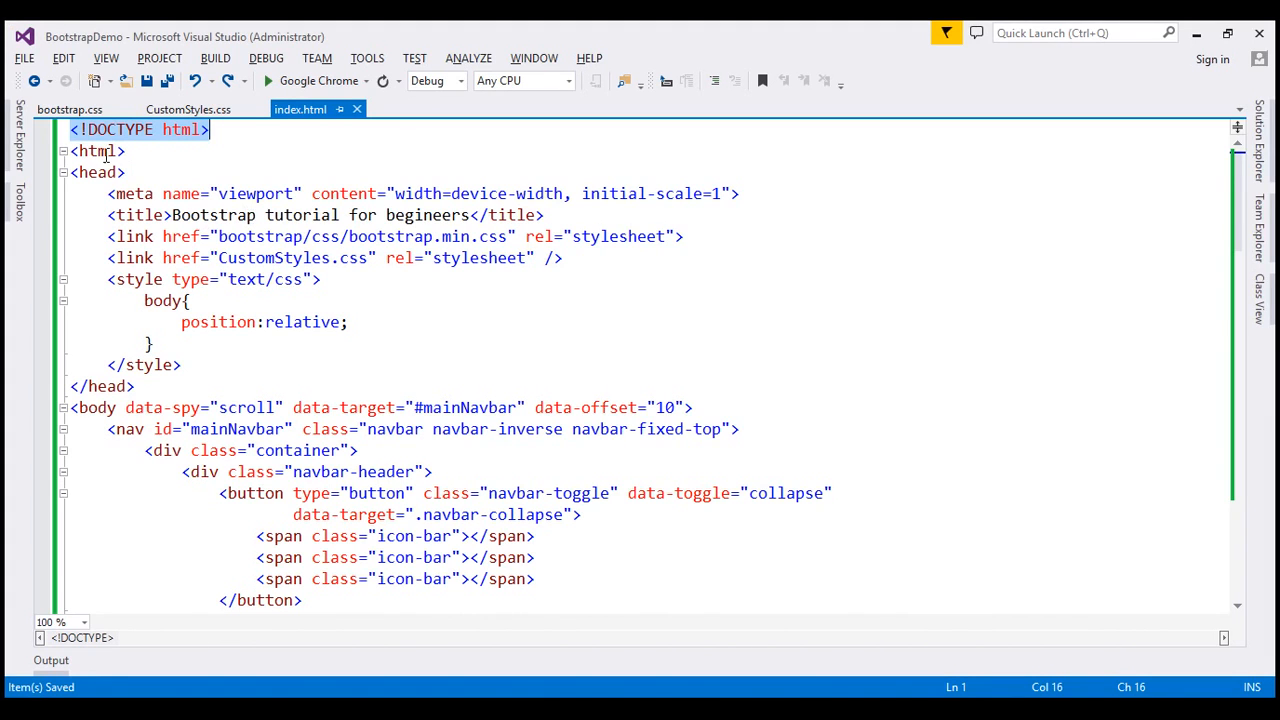
mouse_move(592, 630)
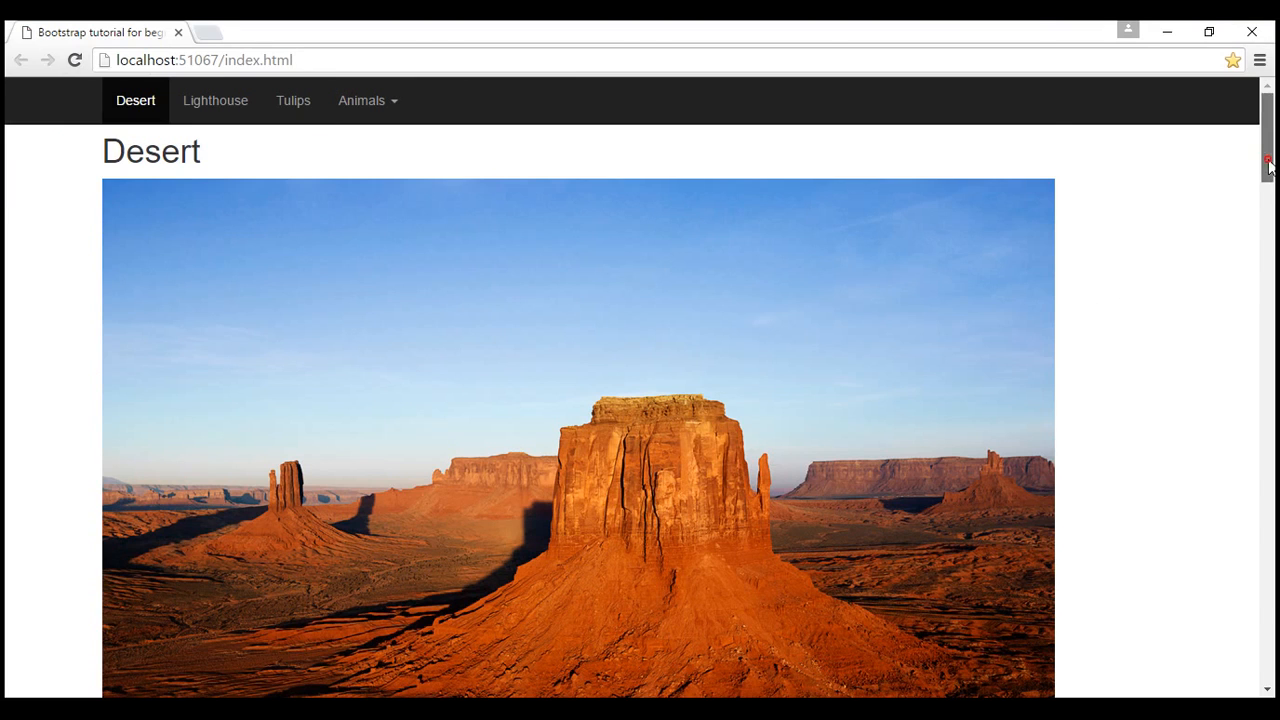
- Scroll the demo page in Chrome, then restore <!DOCTYPE html> on the first line of index.html
scroll(down, 3)
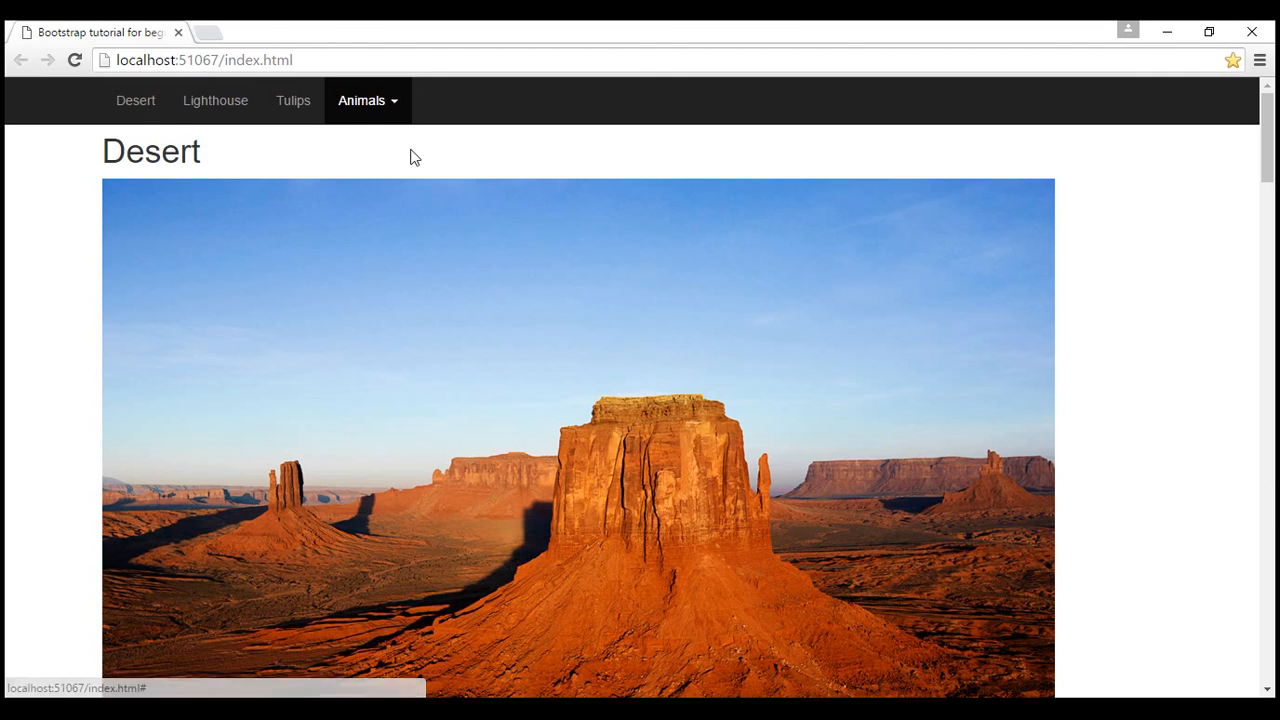
scroll(down, 3)
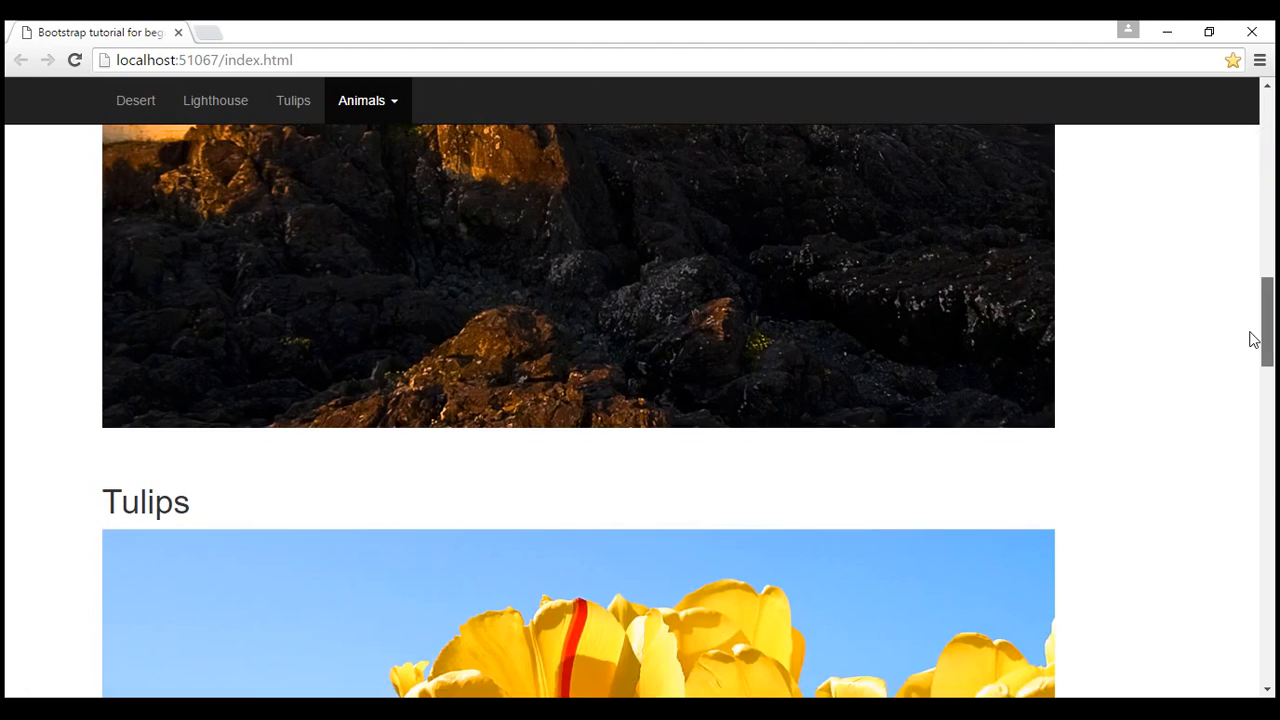
scroll(up, 3)
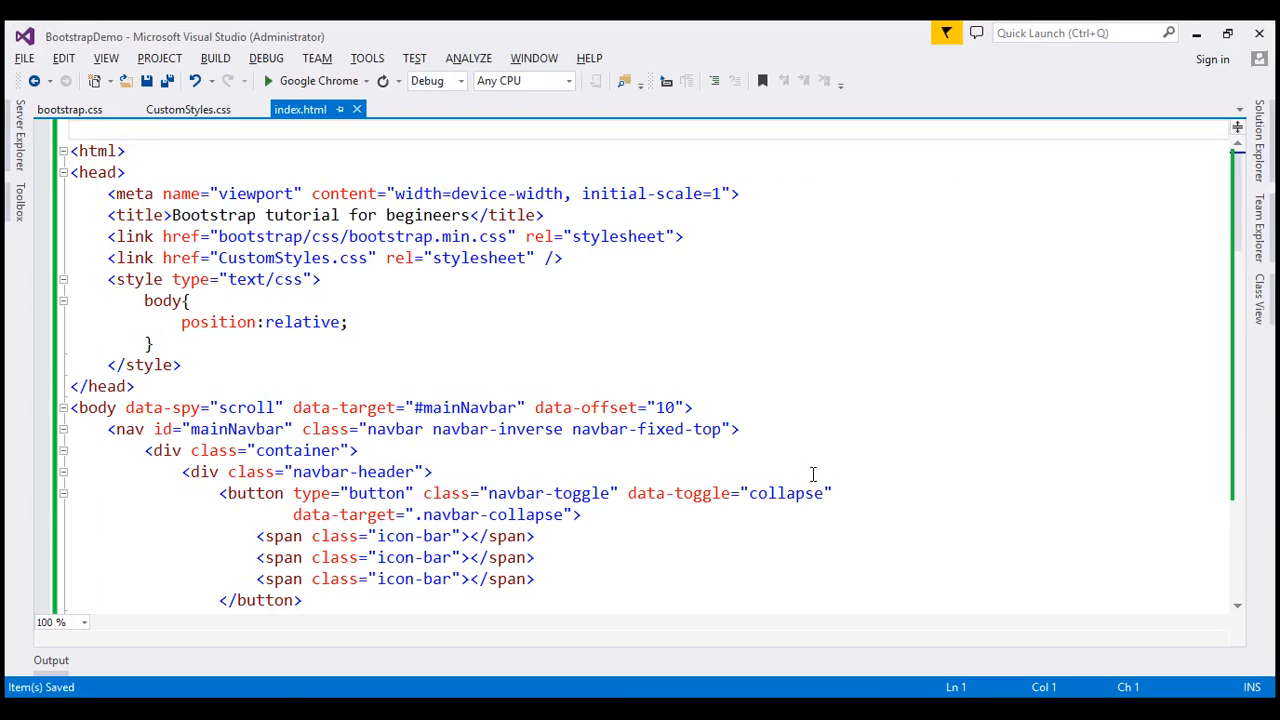
text(<!DOCTYPE html>)
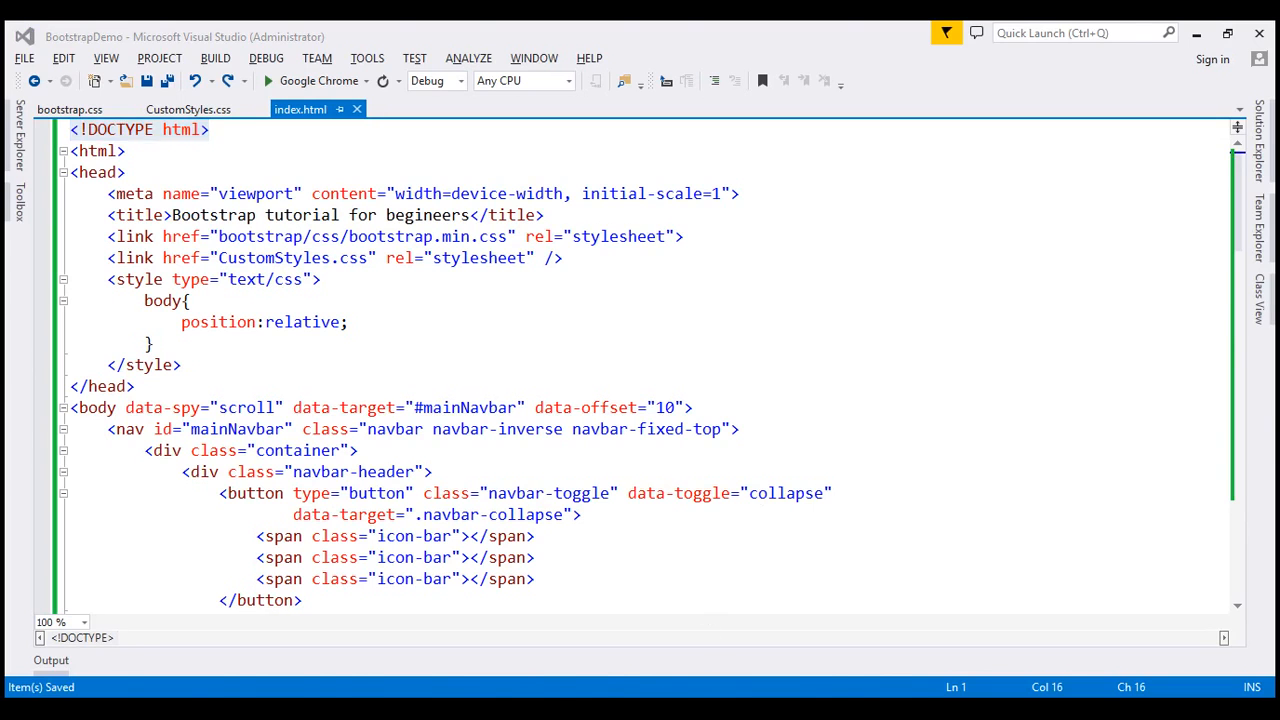
click(268, 80)
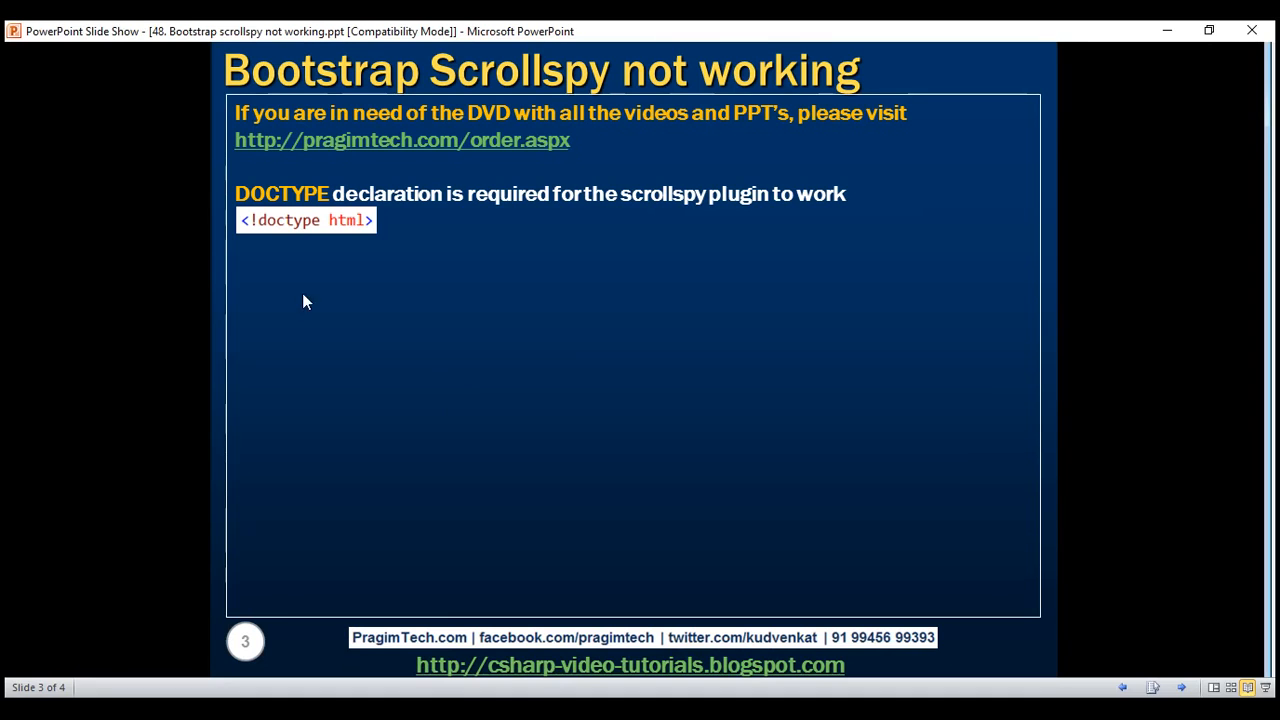
mouse_move(362, 296)
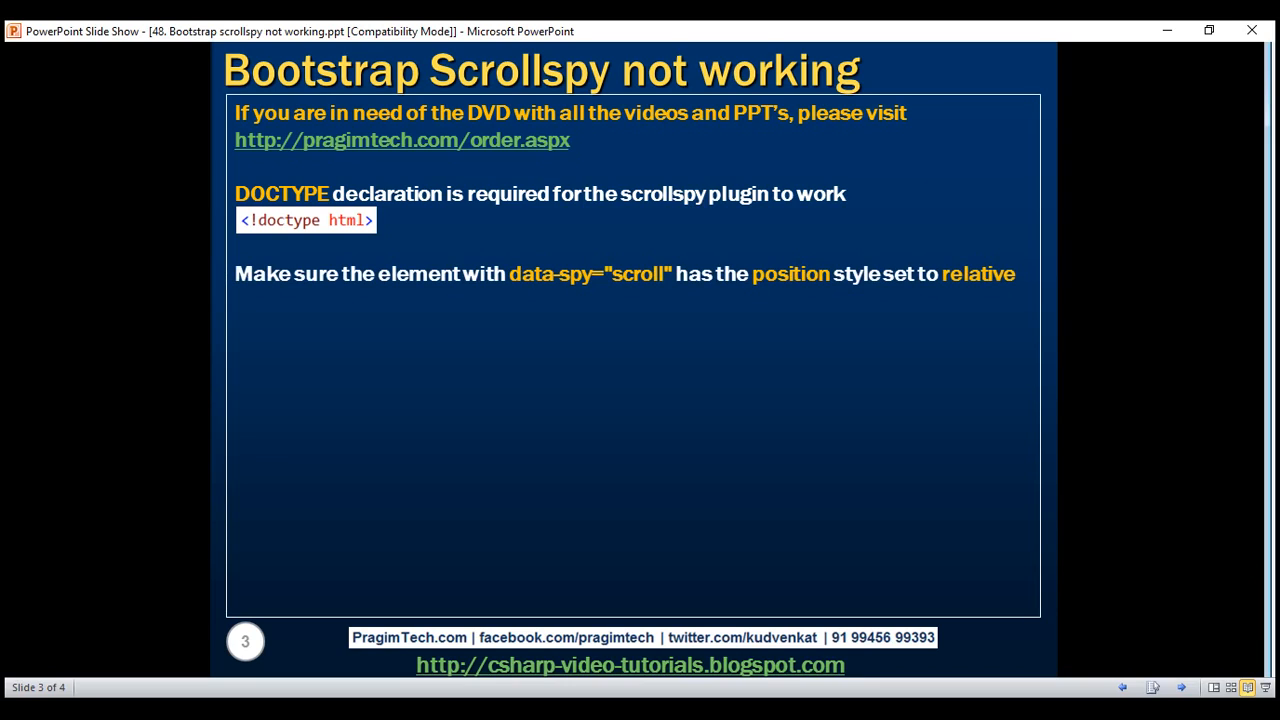
mouse_move(584, 372)
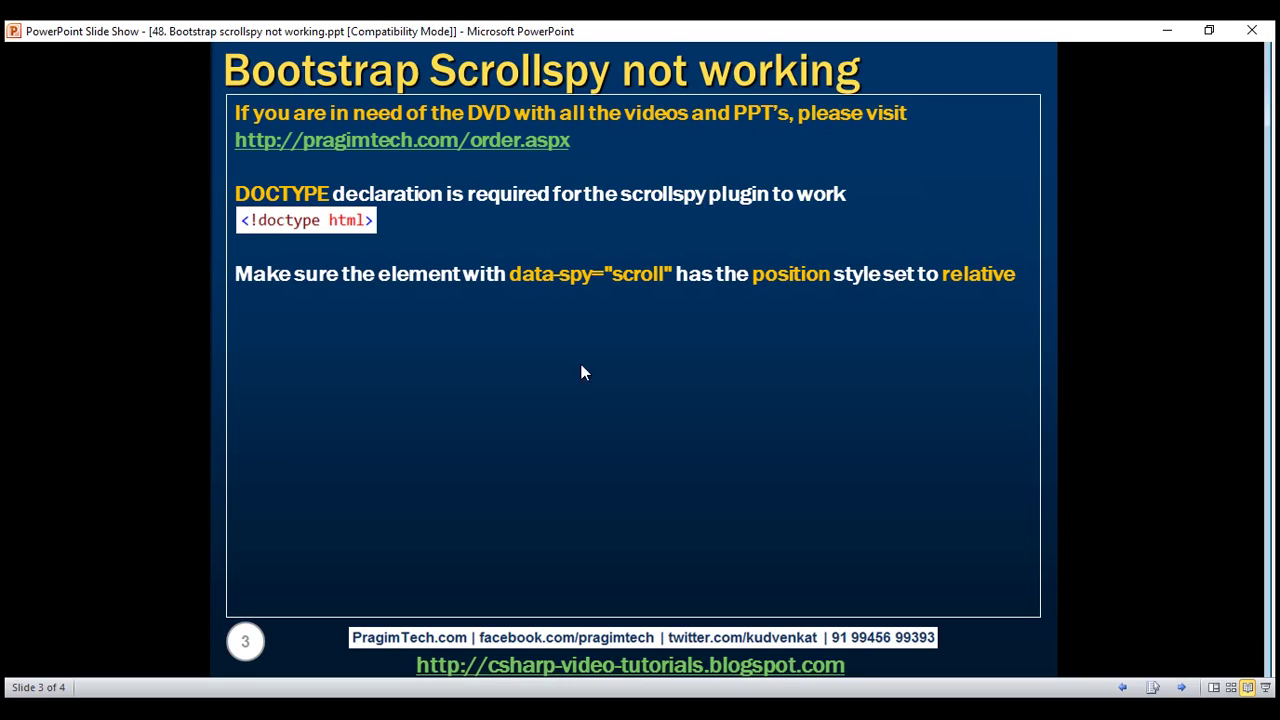
mouse_move(672, 318)
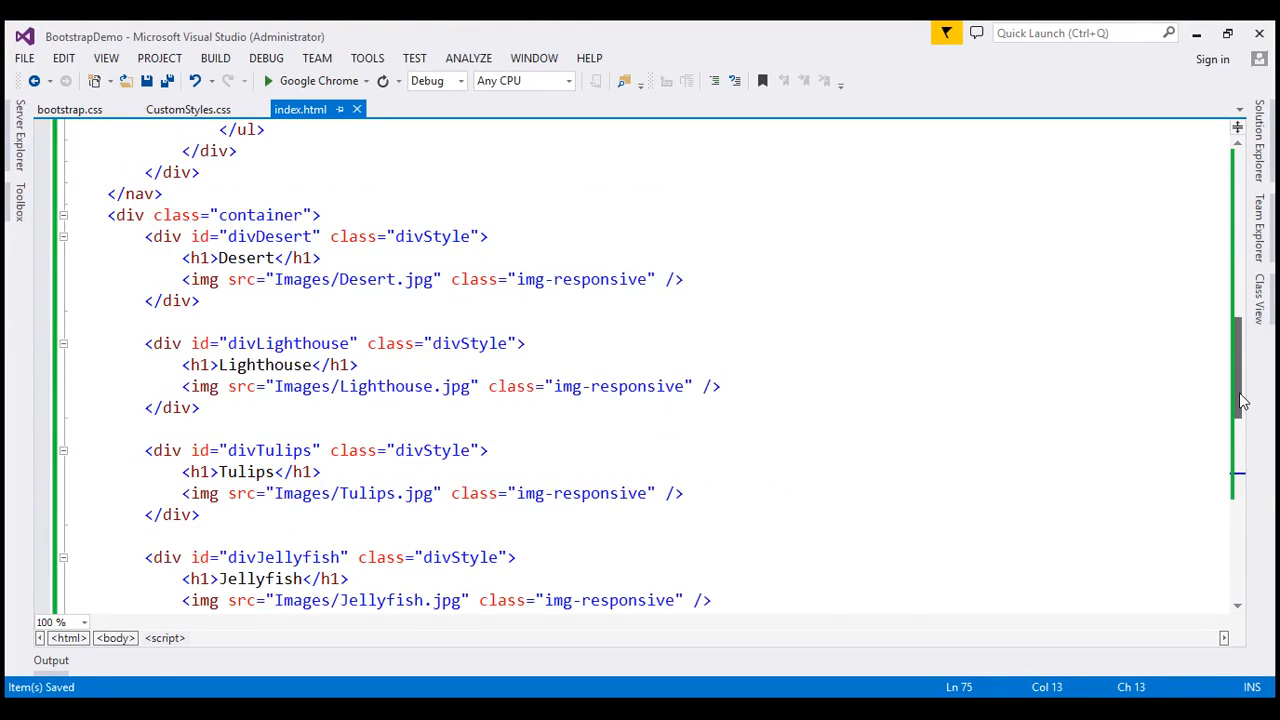
- Write $('body').scrollspy(); inside the $(document).ready function of the script block
scroll(down, 3)
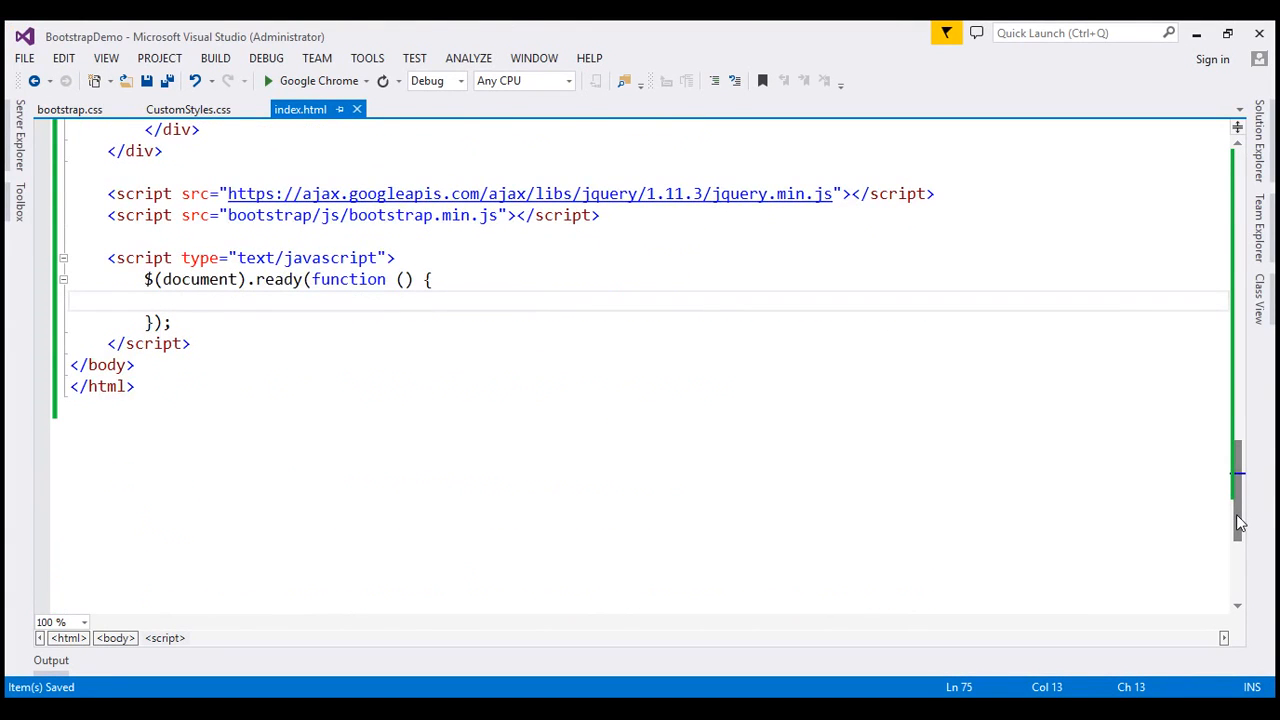
text($())
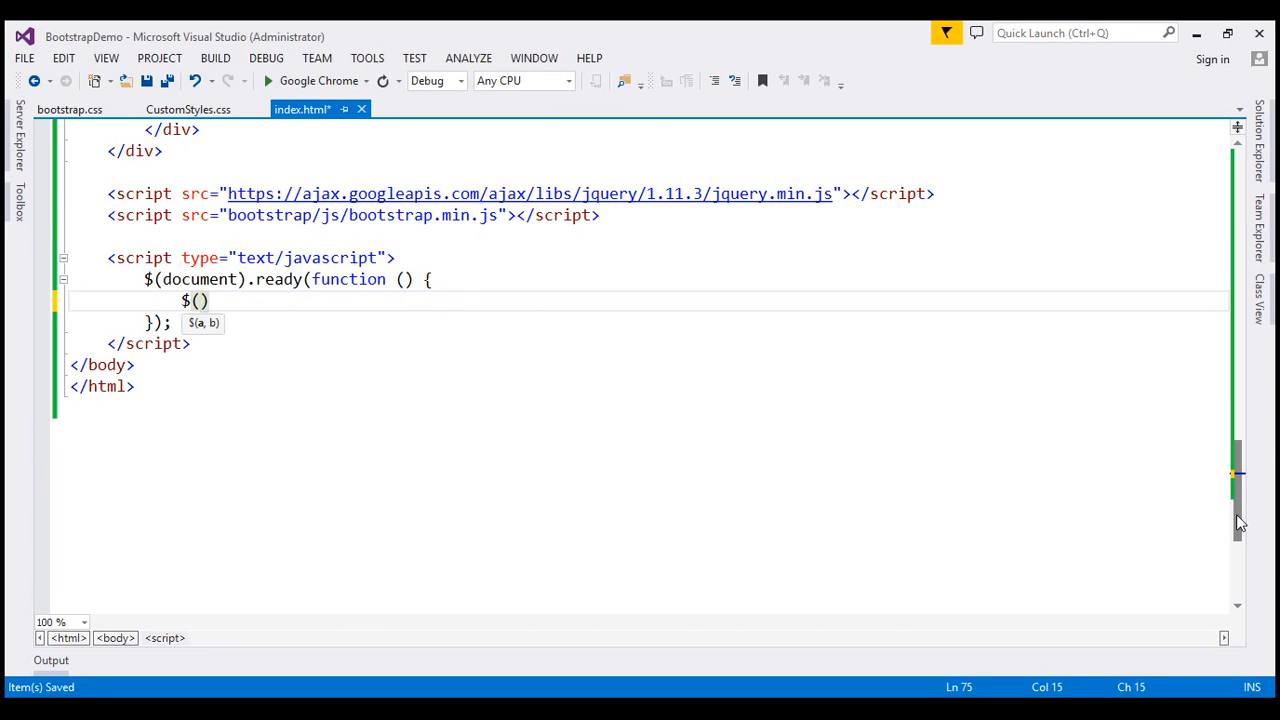
text('body')
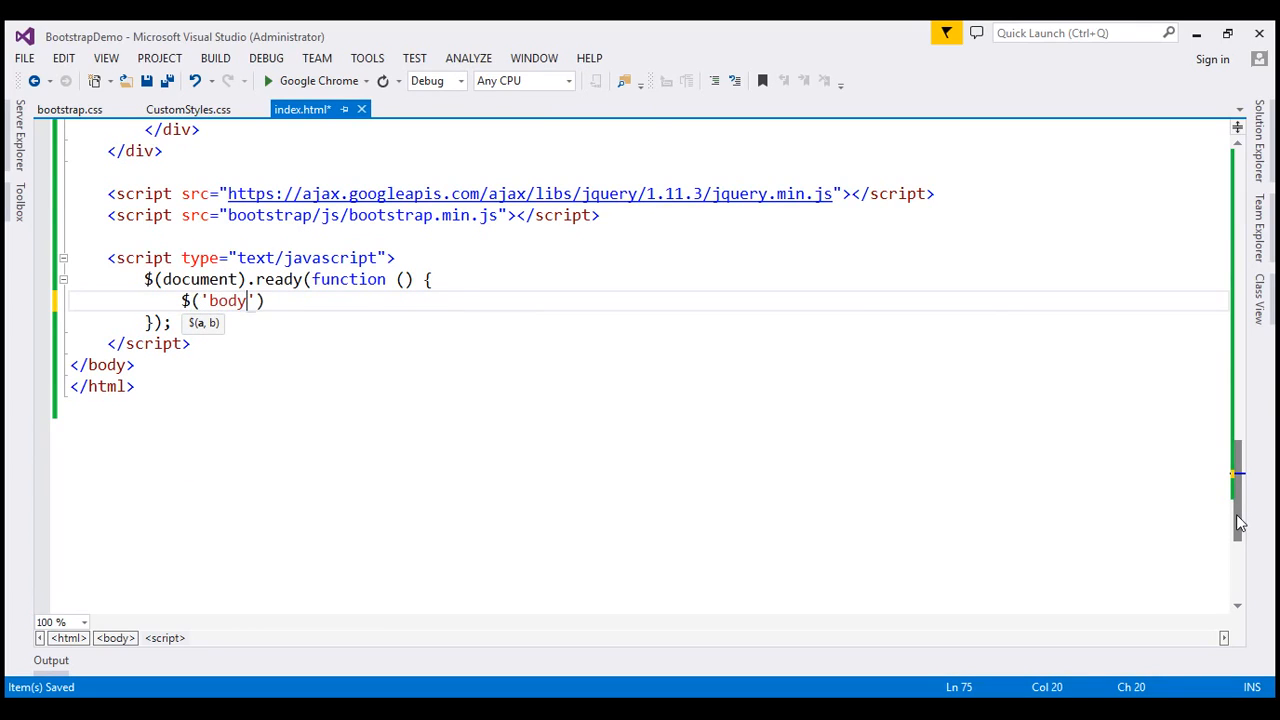
text(.scrollspy)
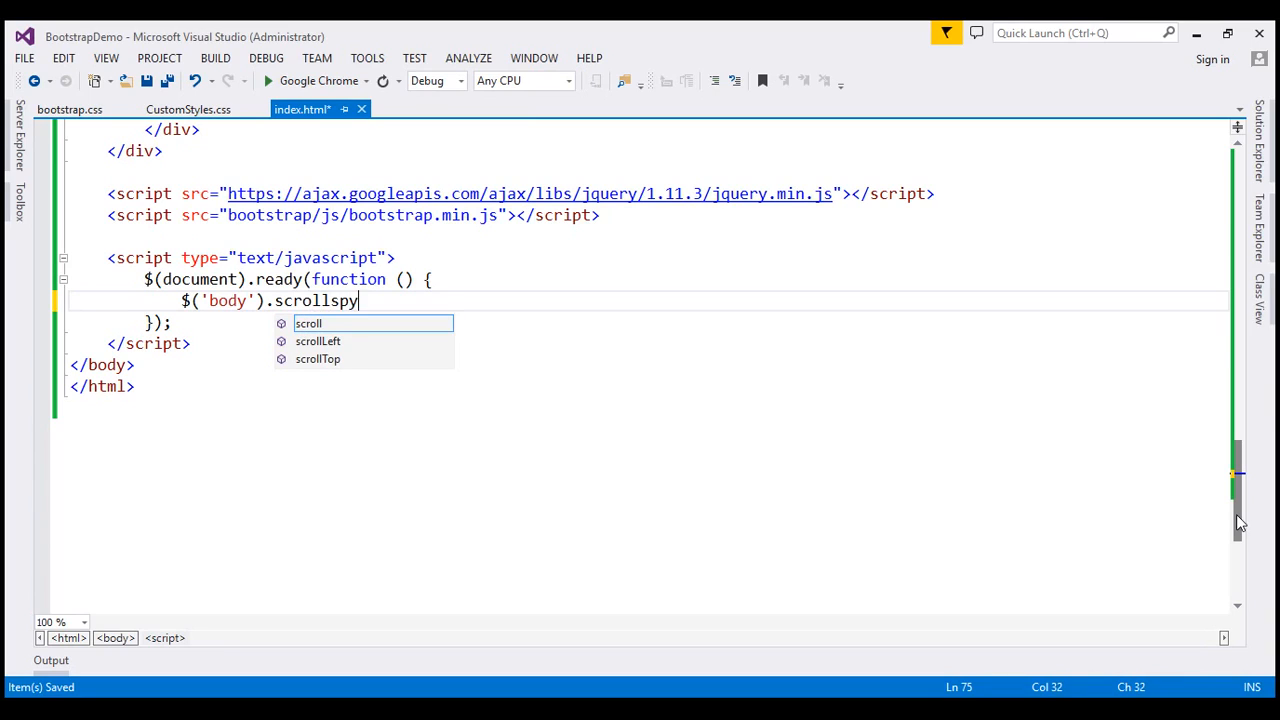
text(();)
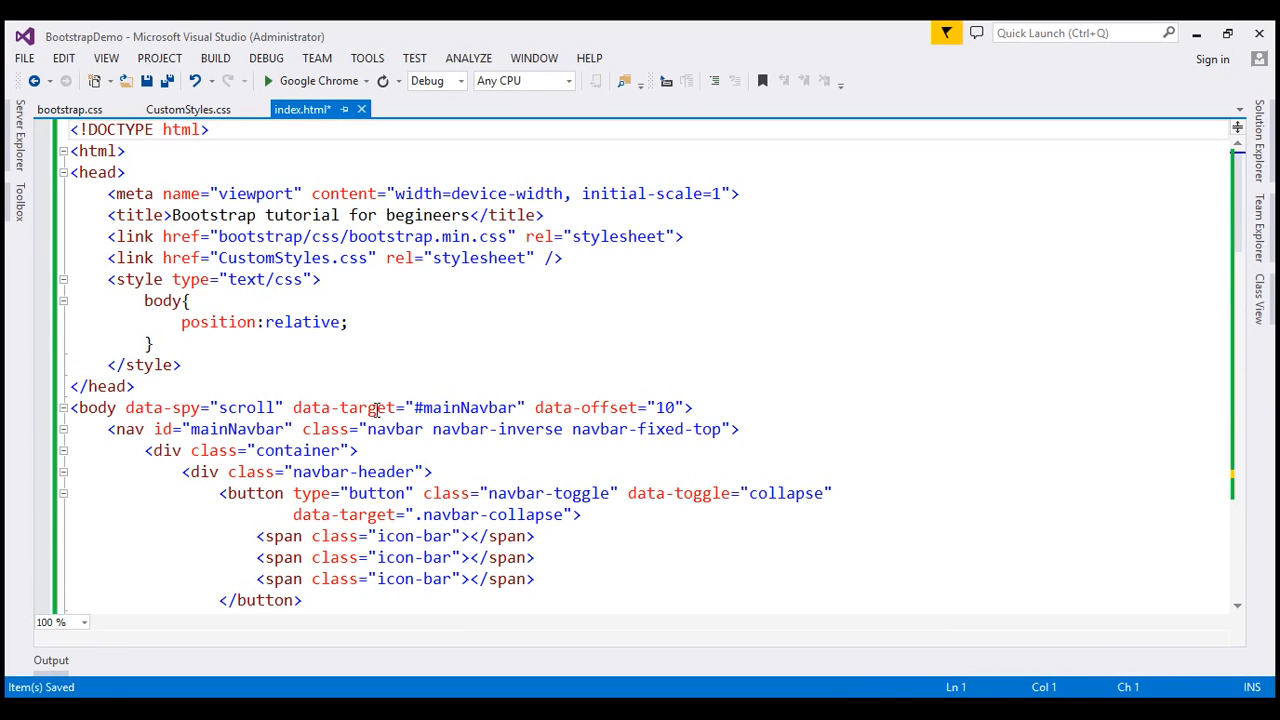
- Check the body tag's data-target attribute, then give scrollspy() an empty {} options object
double_click(610, 408)
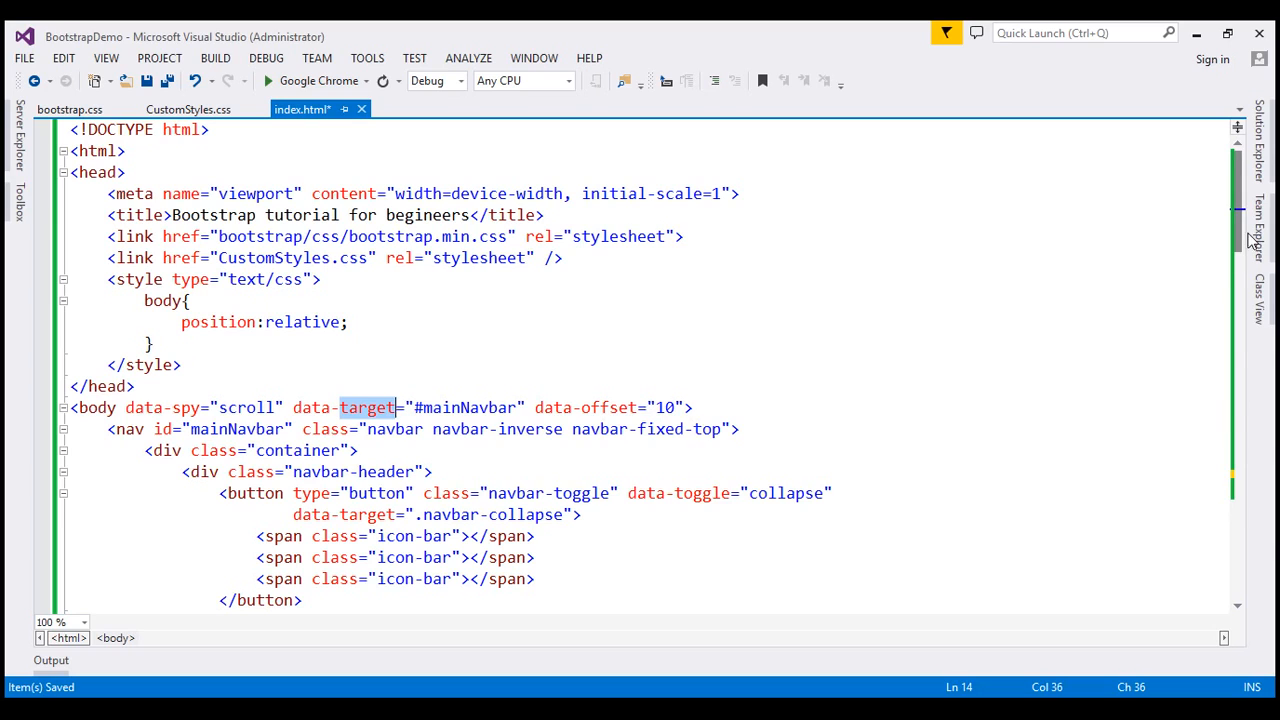
scroll(down, 3)
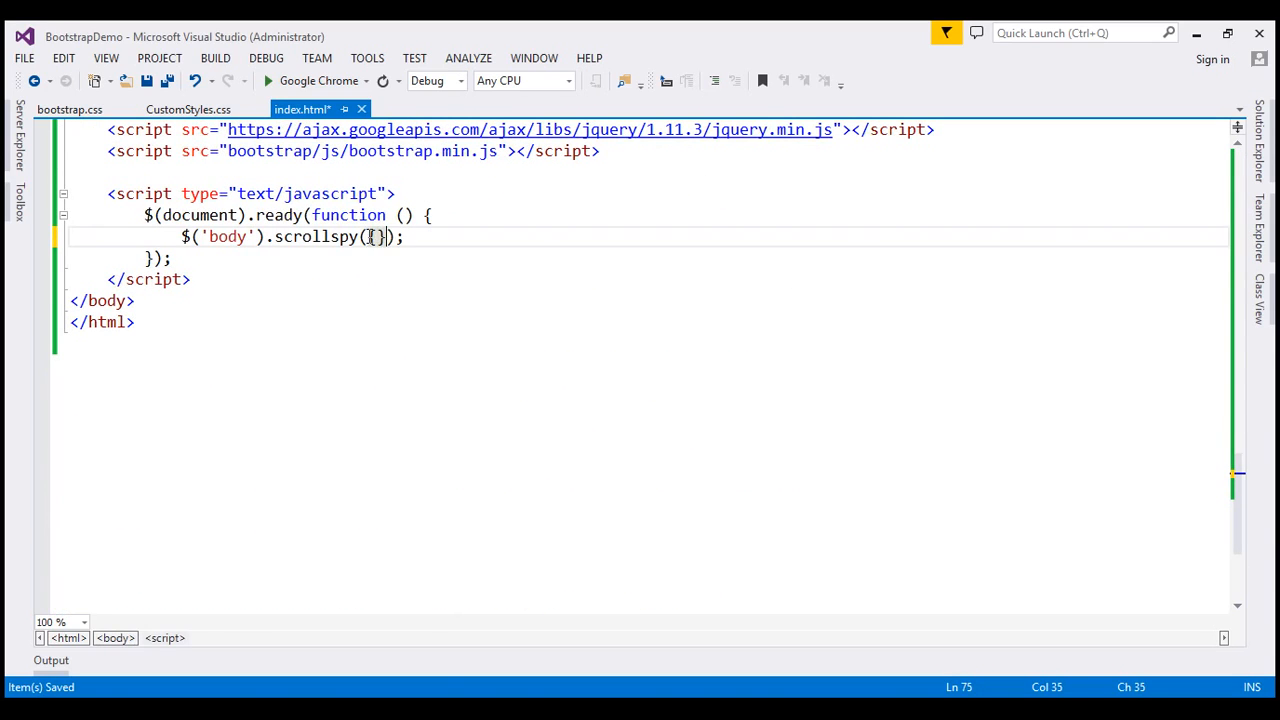
- Fill the options with target: '#mainNavbar' and offset: 10 on separate lines
key(Enter)
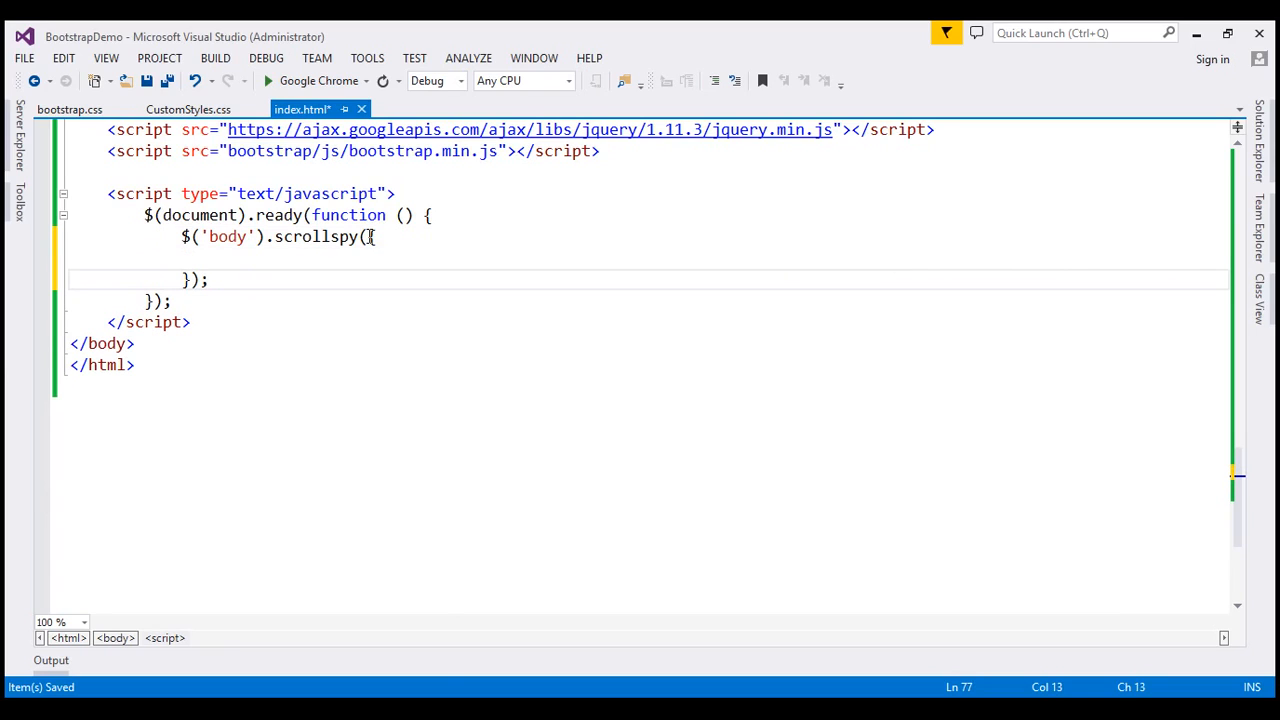
text(target)
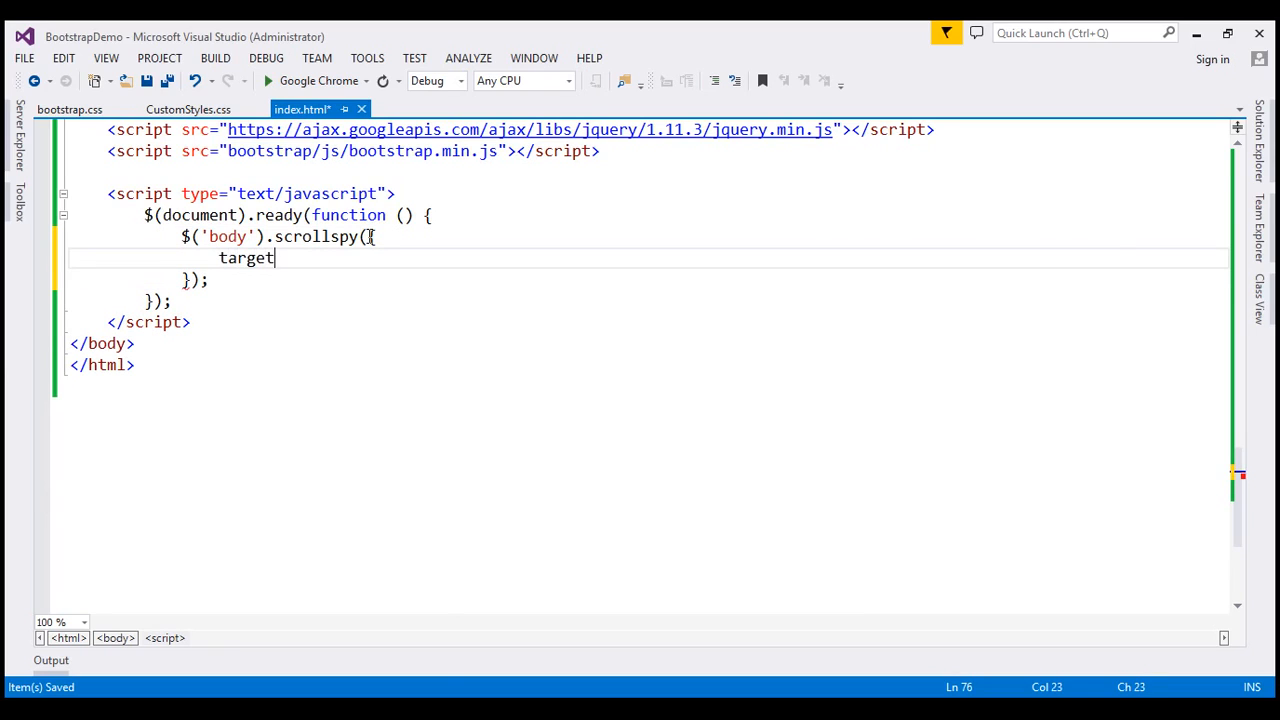
text(:'#')
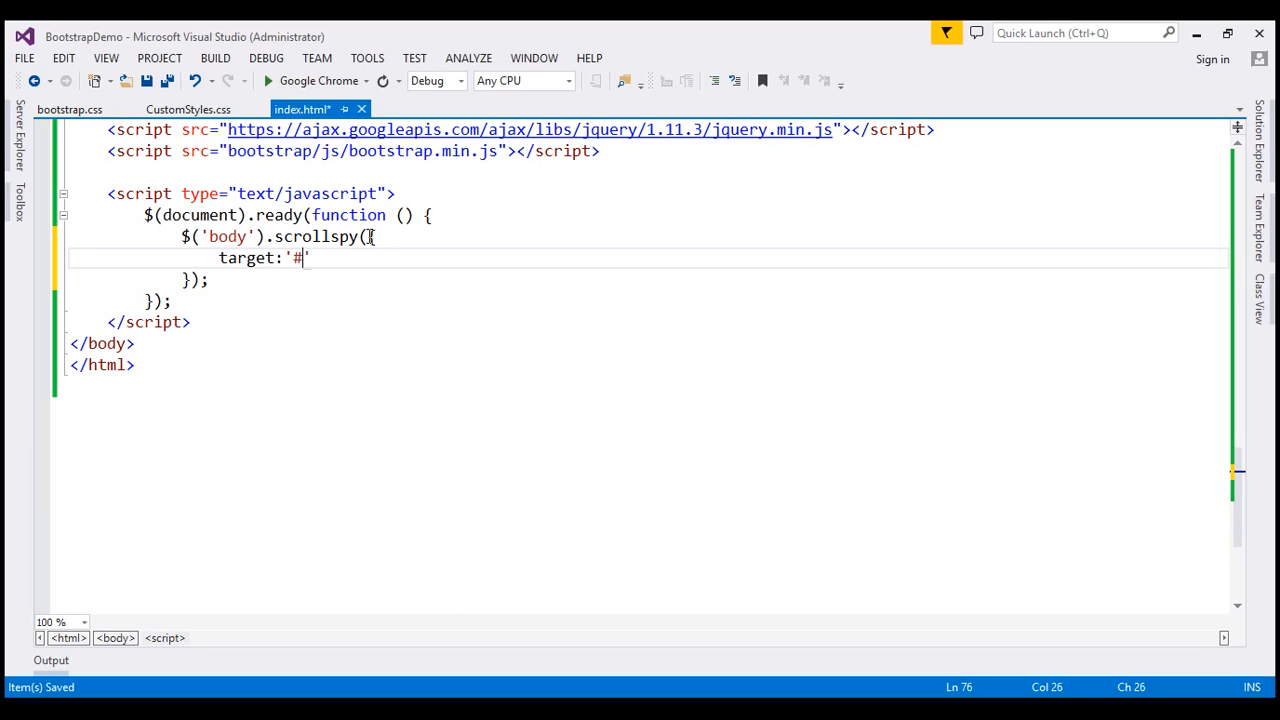
text(mainNavbar)
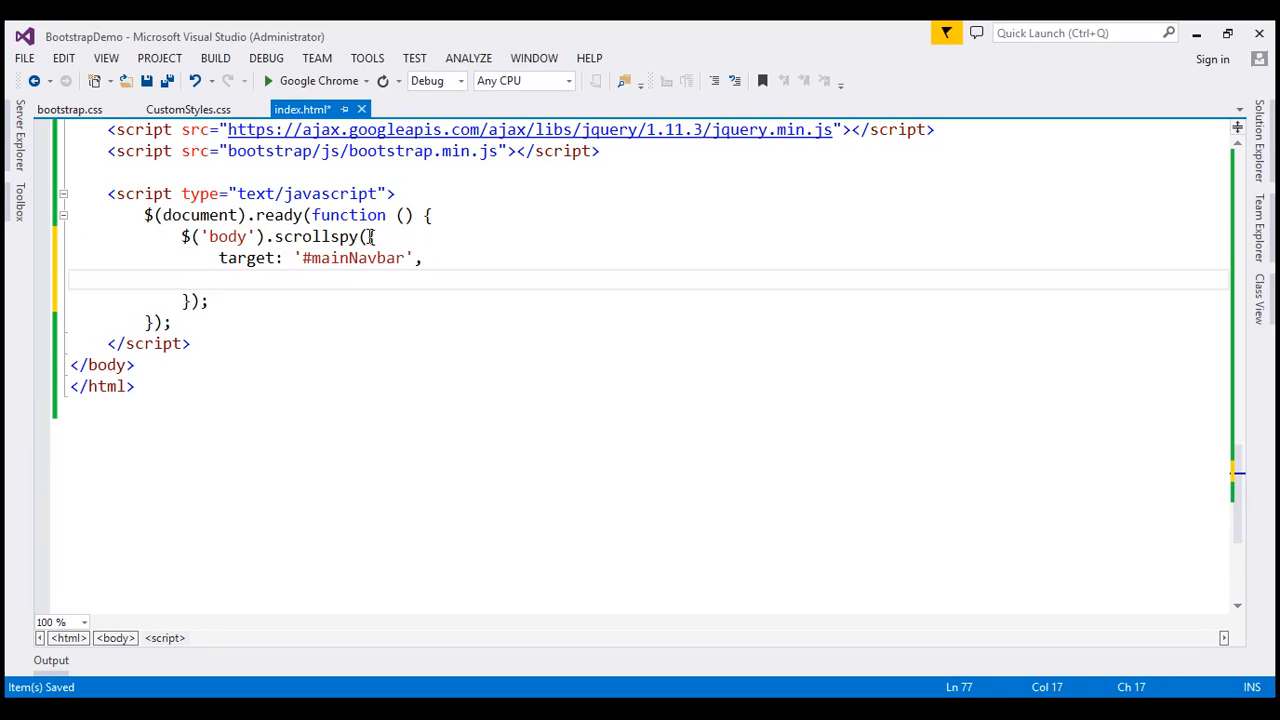
text(offset)
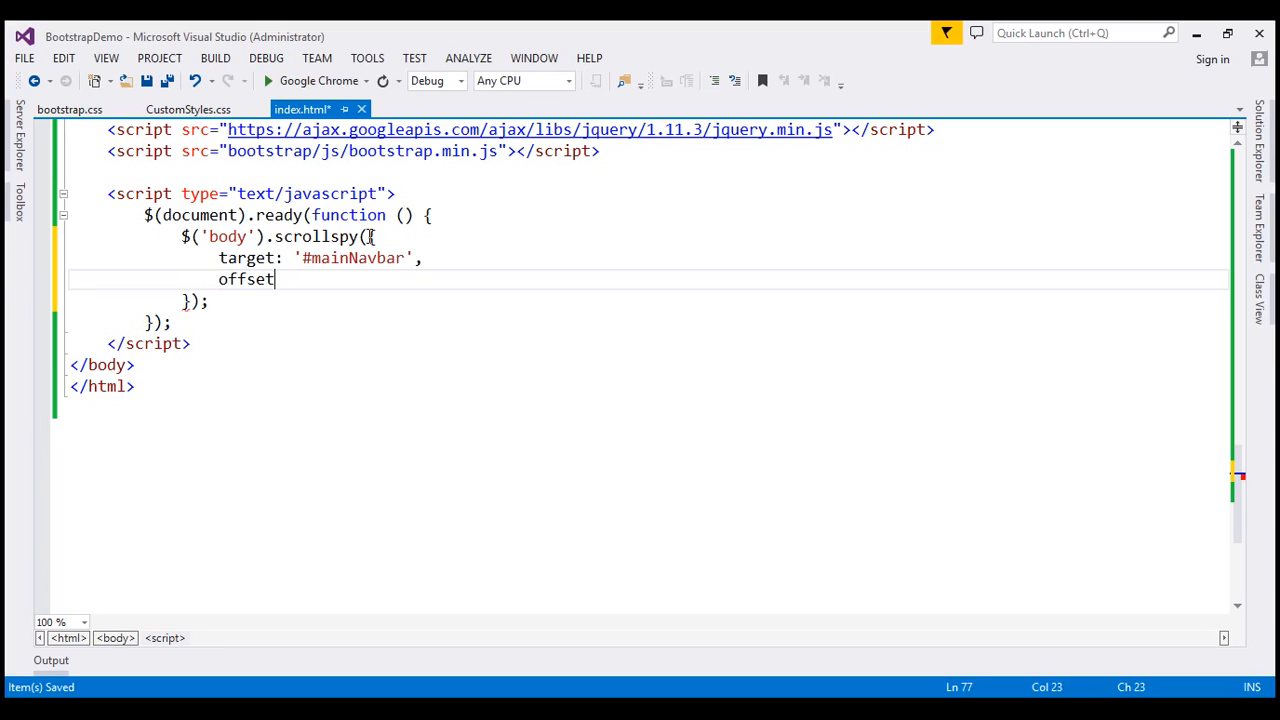
text(:10)
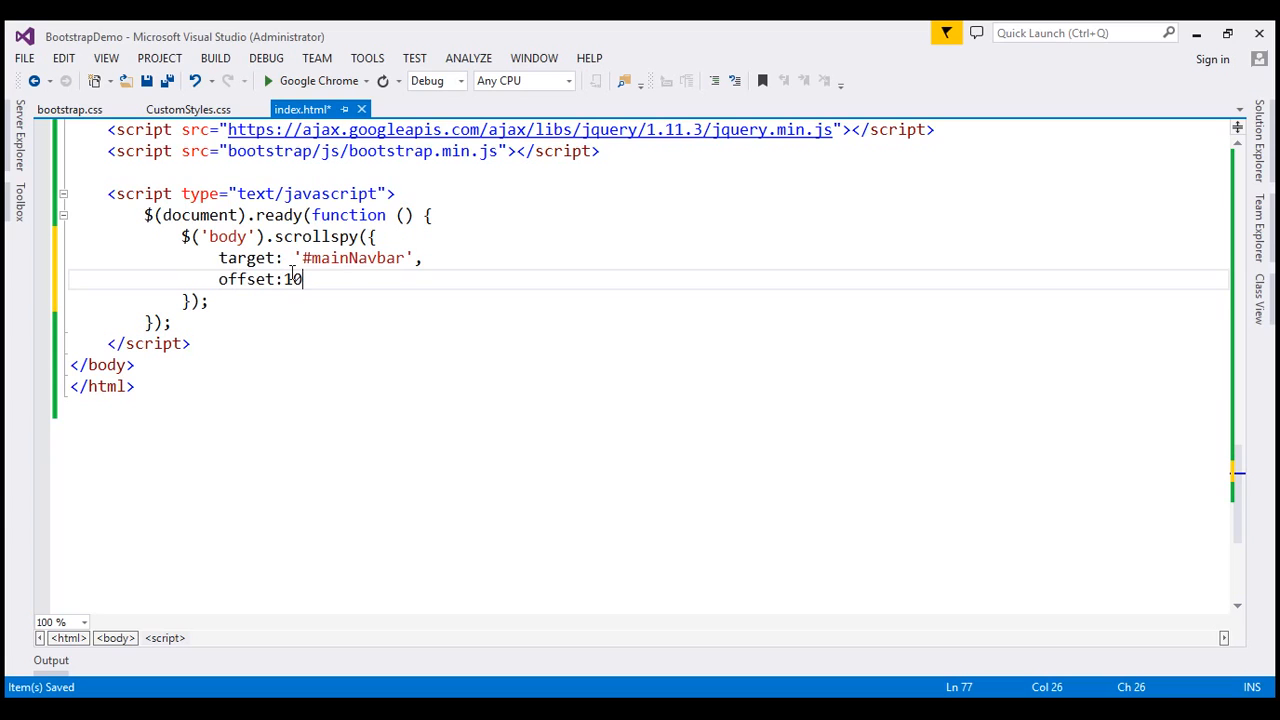
mouse_move(968, 364)
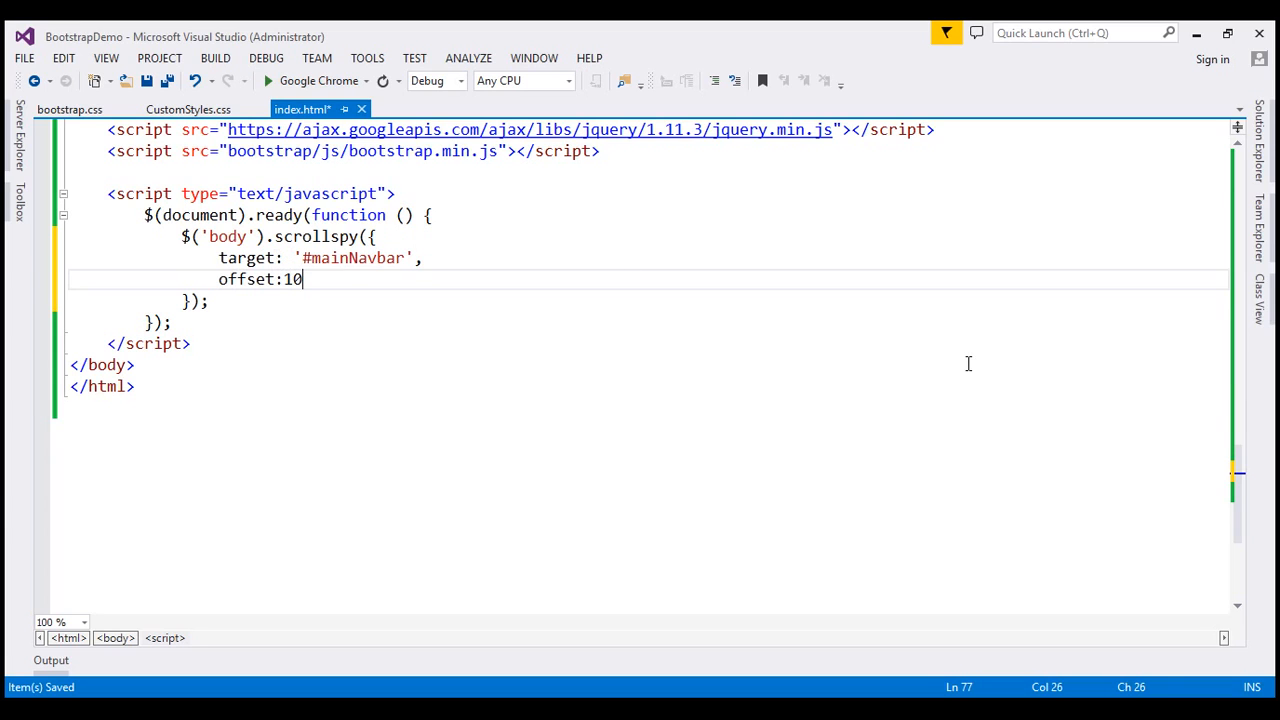
scroll(up, 3)
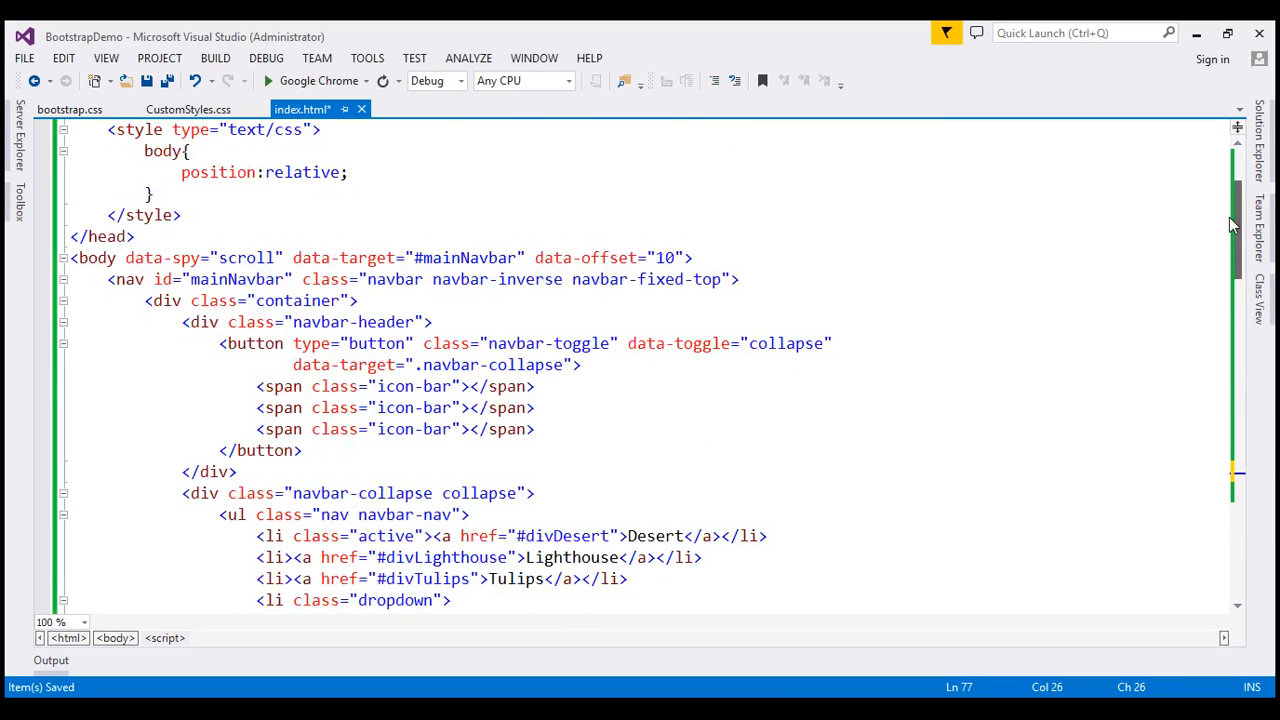
- Delete the data-spy, data-target and data-offset attributes from the <body> tag
click(116, 256)
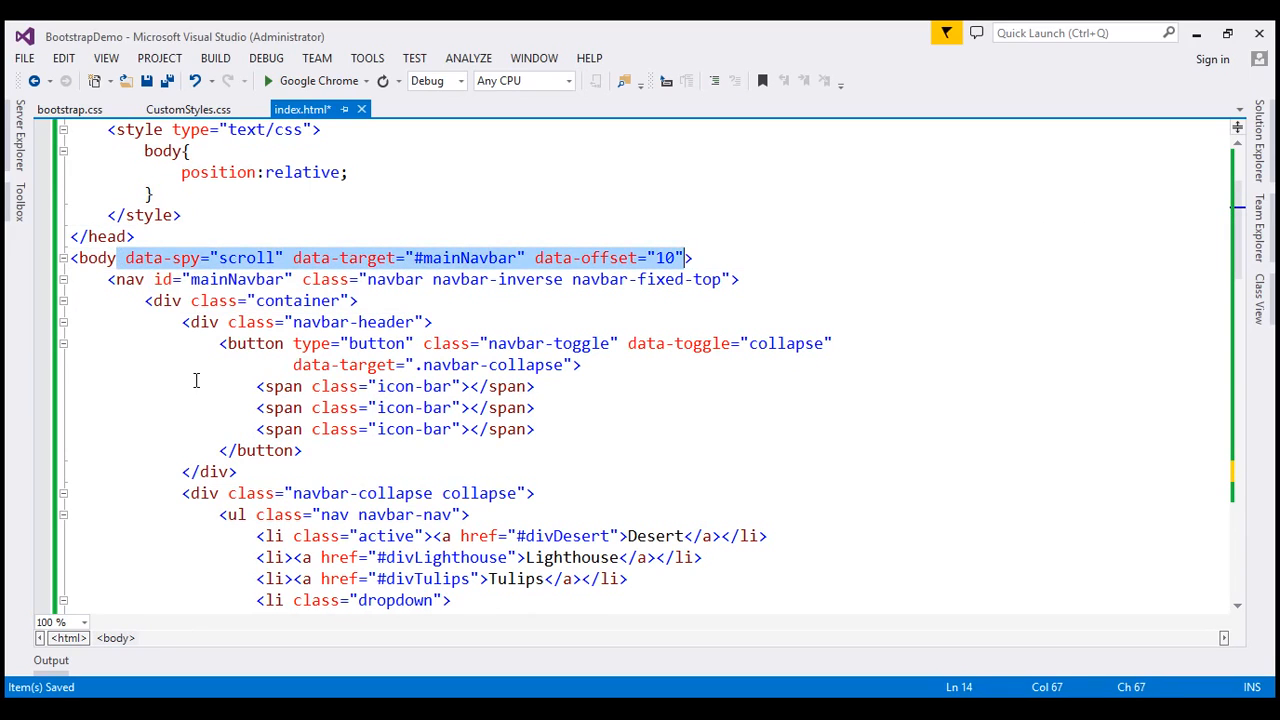
key(Delete)
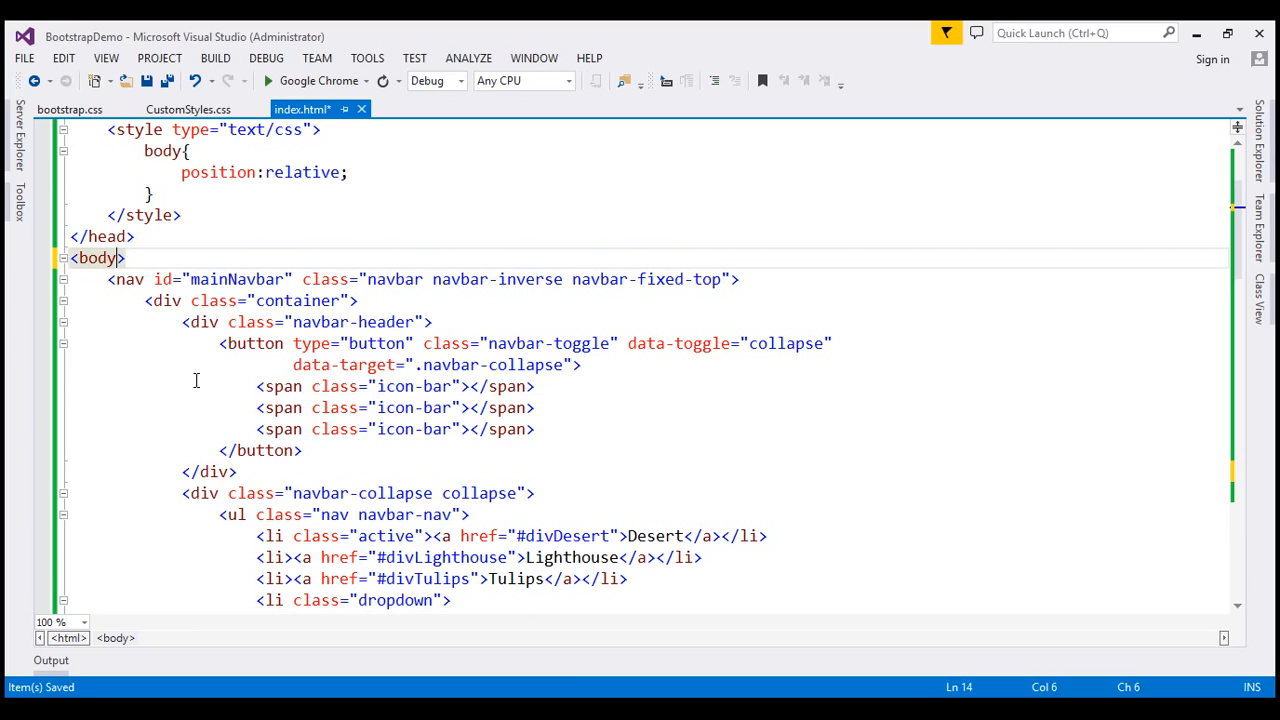